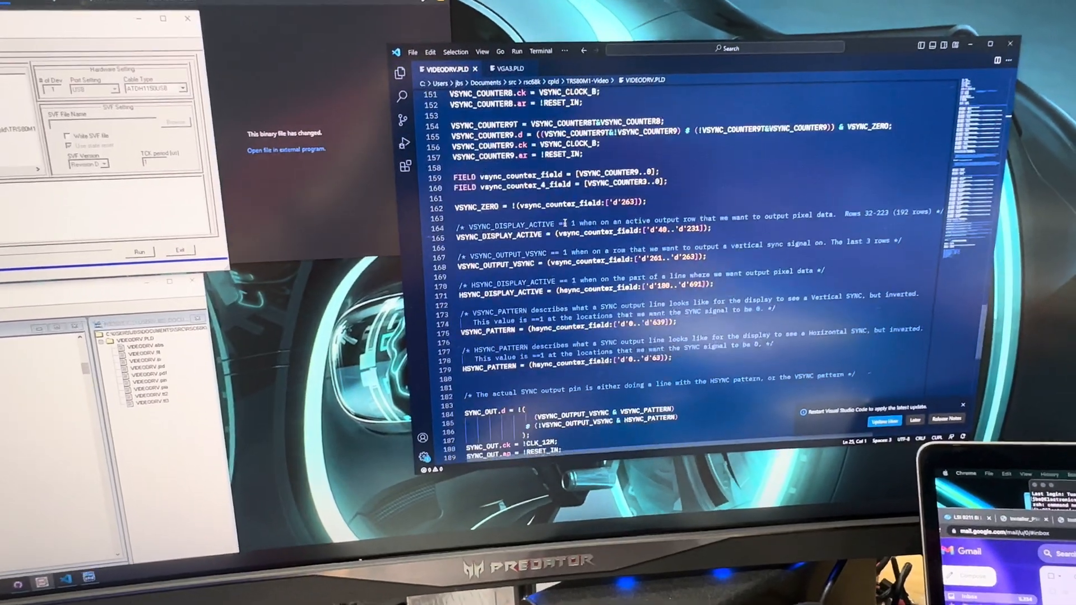
{"action": "scroll", "scroll_direction": "up", "scroll_amount": 3}
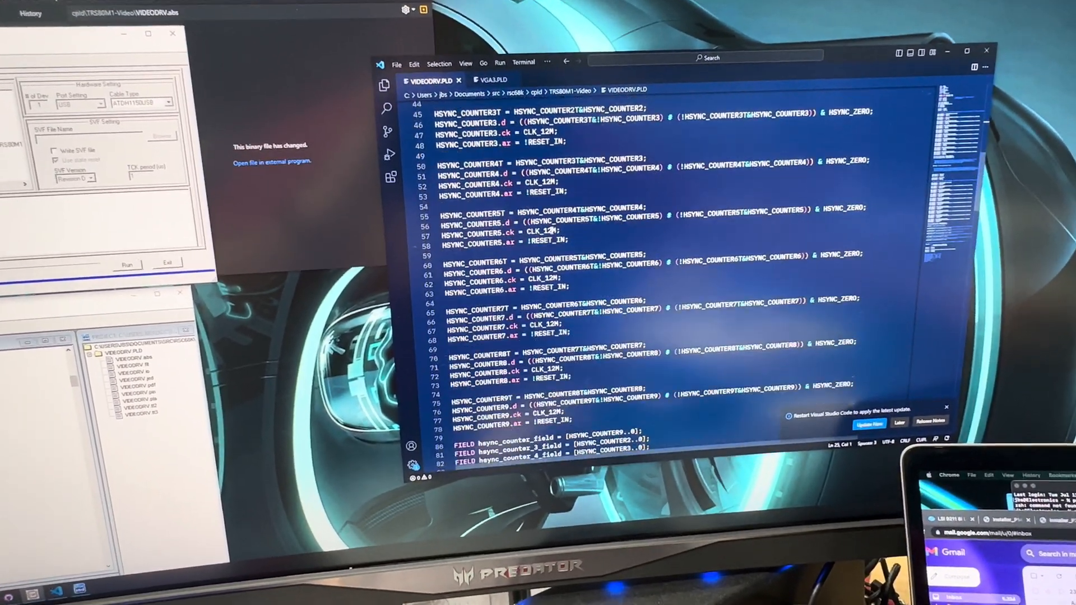
{"action": "scroll", "scroll_direction": "up", "scroll_amount": 3}
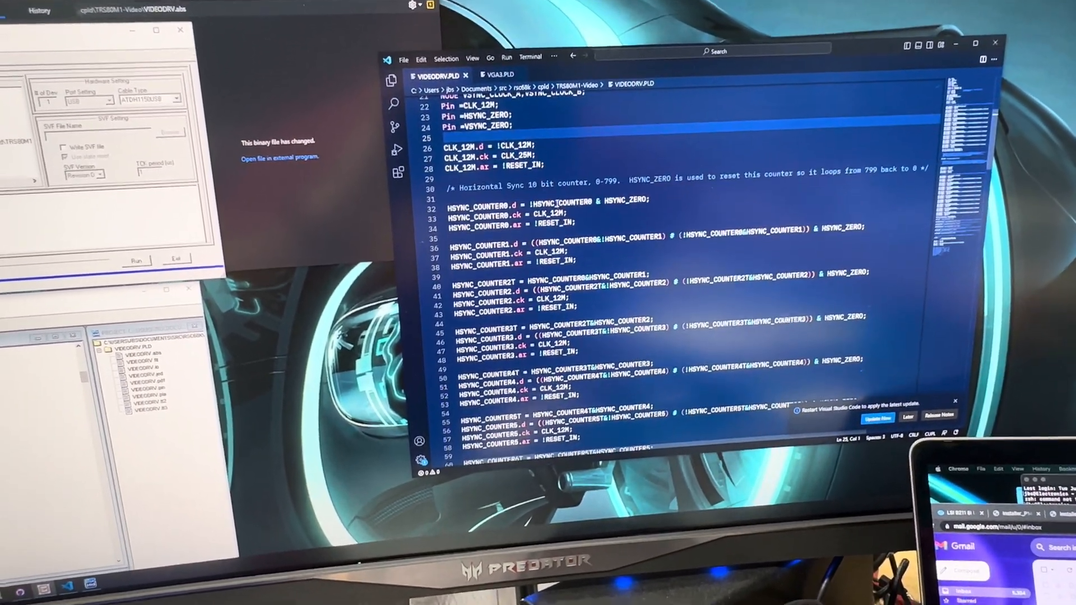
{"action": "scroll", "scroll_direction": "down", "scroll_amount": 3}
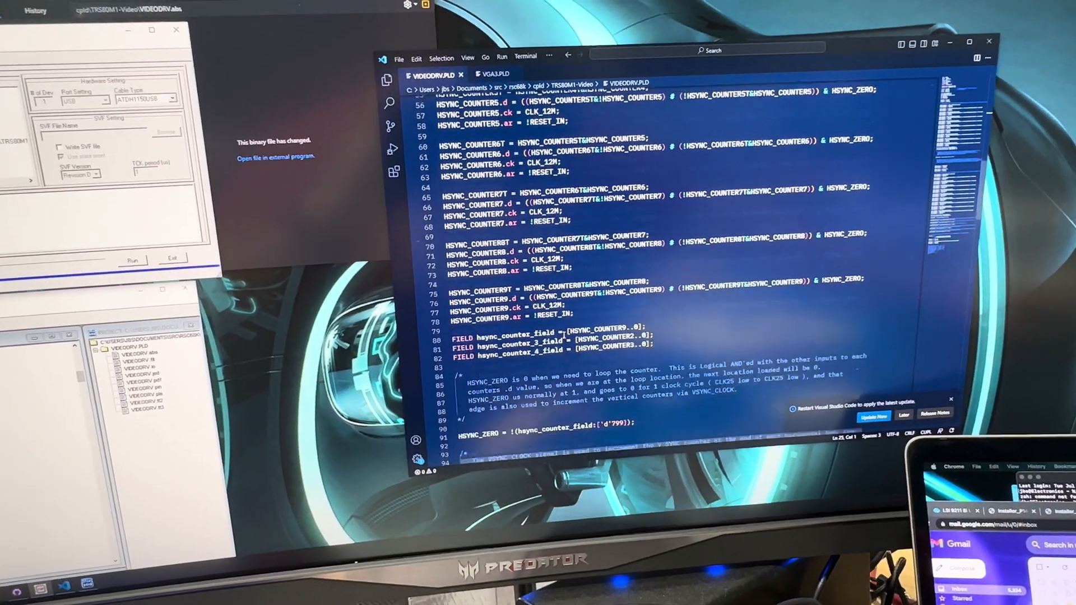
{"action": "scroll", "scroll_direction": "down", "scroll_amount": 3}
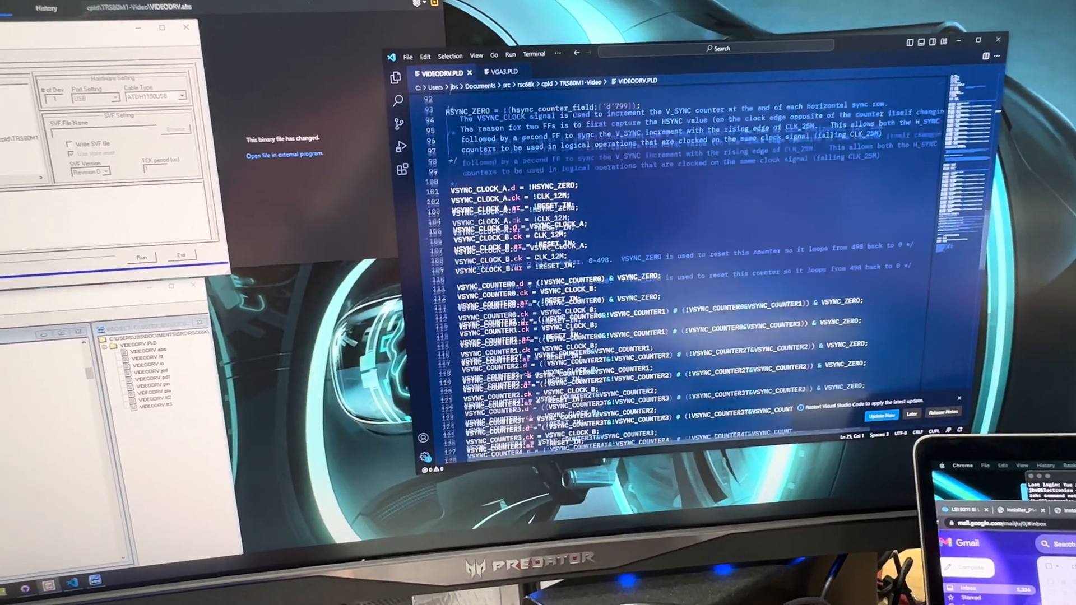
{"action": "scroll", "scroll_direction": "down", "scroll_amount": 3}
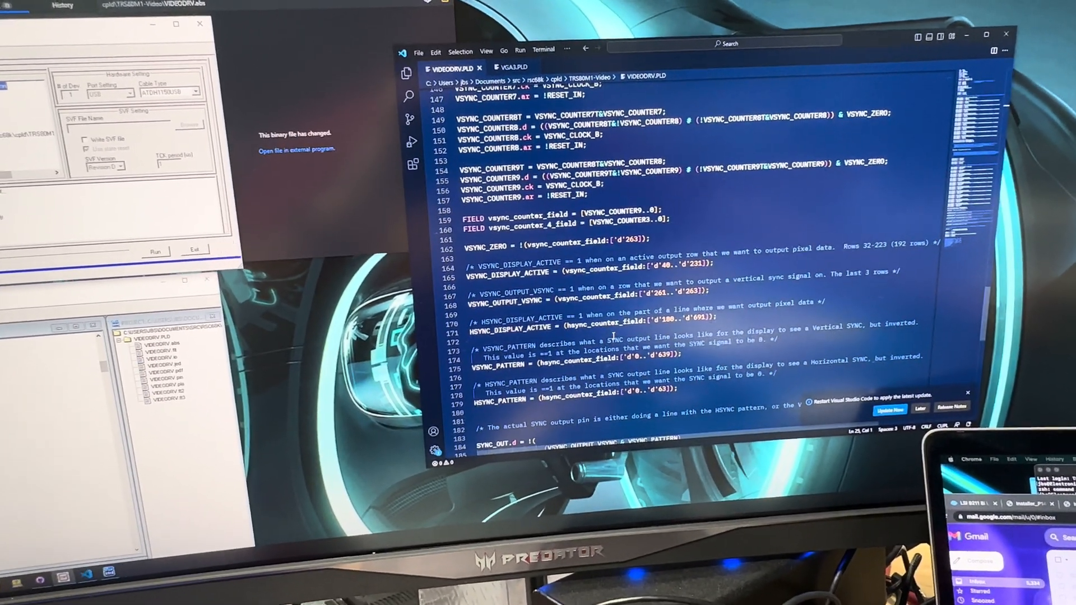
{"action": "scroll", "scroll_direction": "down", "scroll_amount": 3}
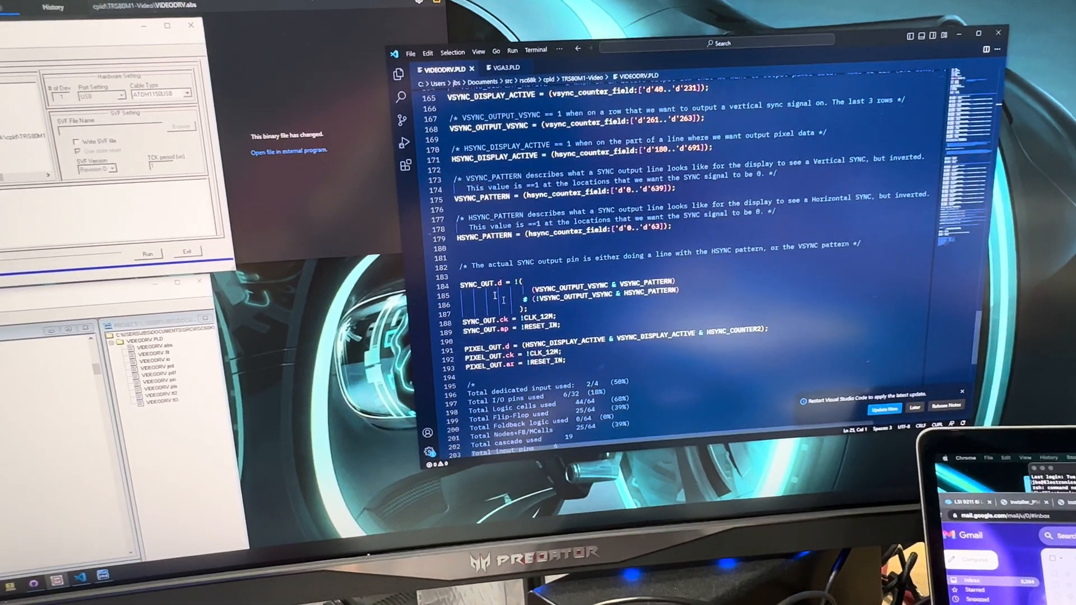